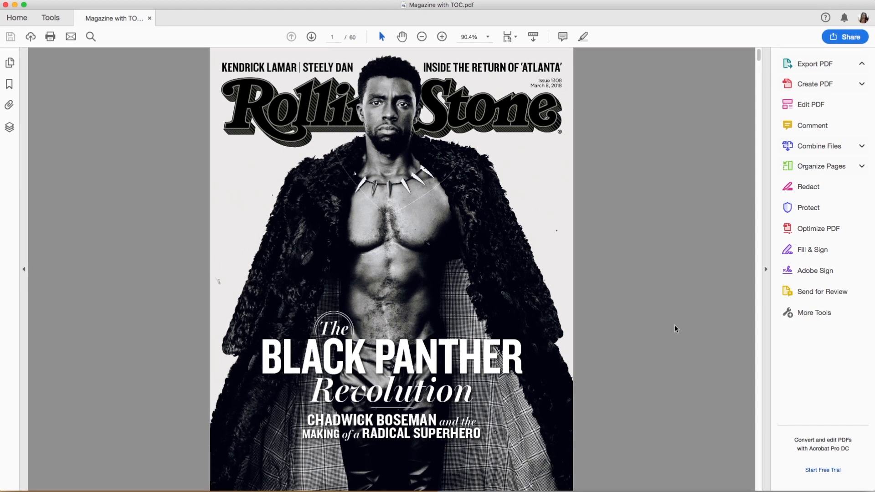
Step: Show the PDF's bookmarks in Acrobat Reader and jump to the Random Notes and Rock & Roll sections
click(9, 83)
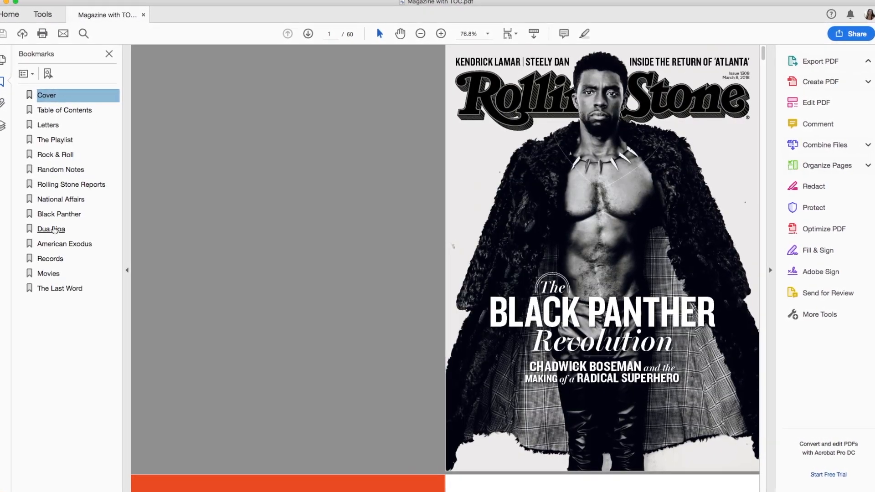
click(56, 169)
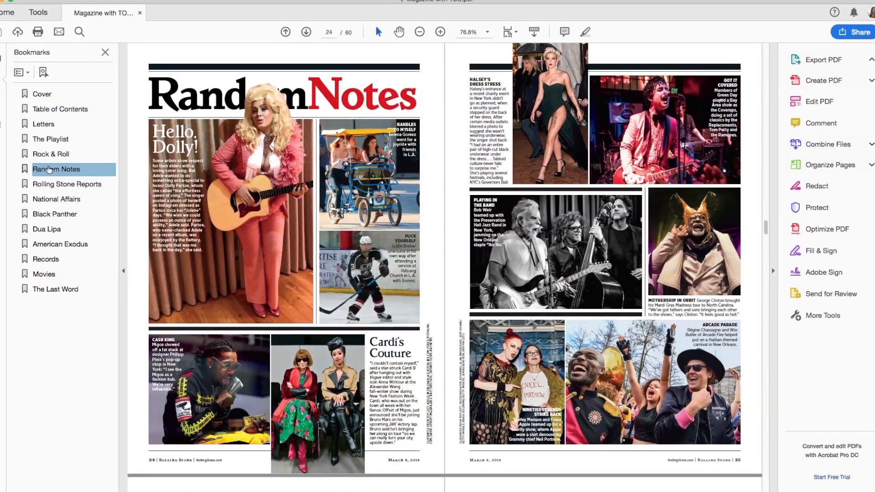
click(46, 153)
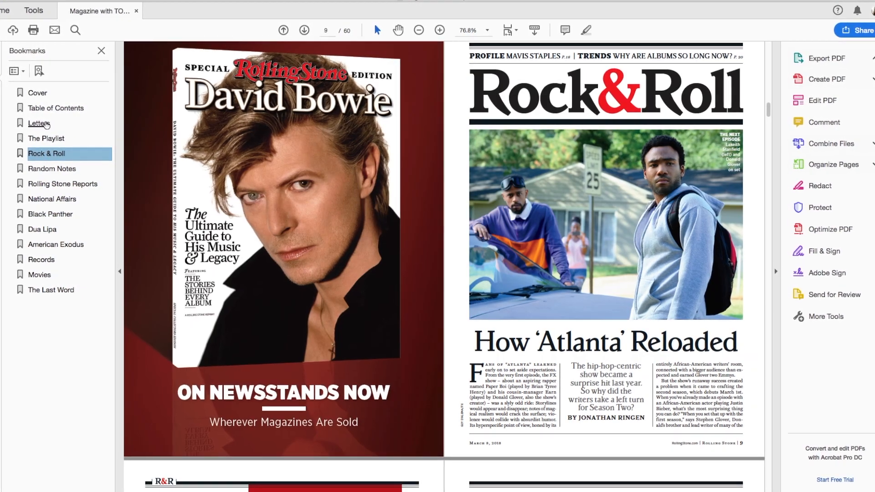
click(63, 183)
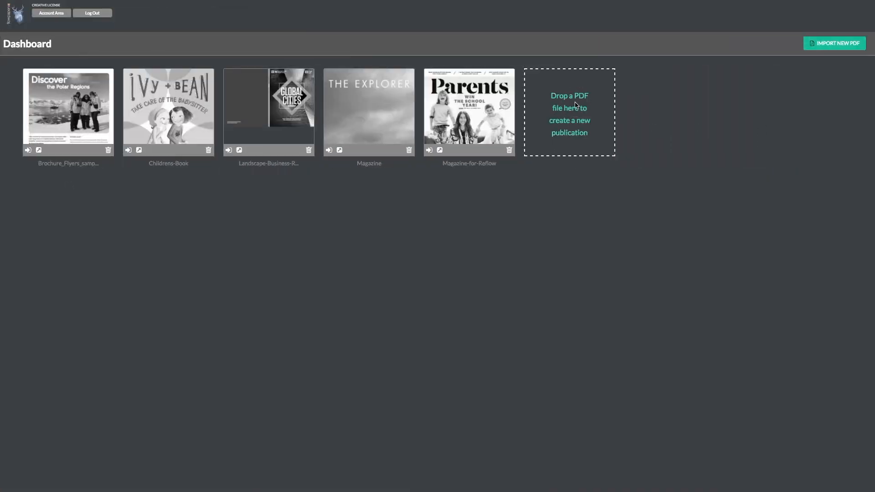
Step: Import the Rolling Stone magazine PDF as a new 60-page publication opened in the editor
click(833, 43)
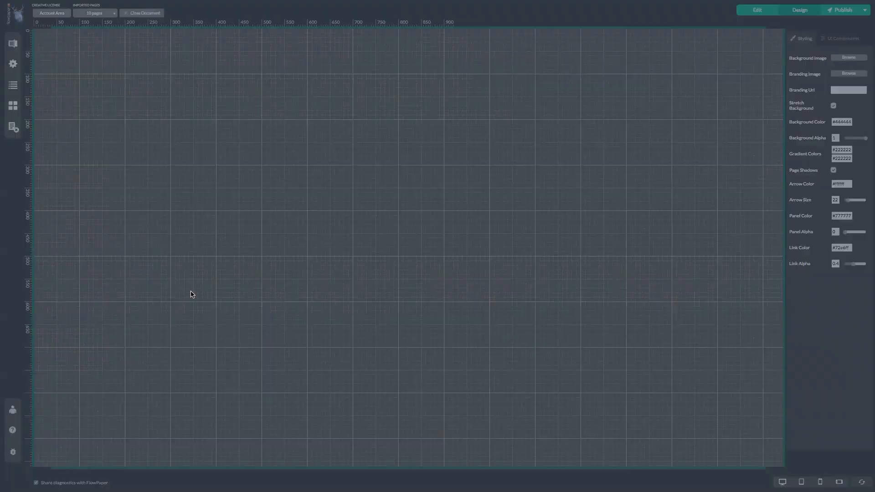
click(842, 9)
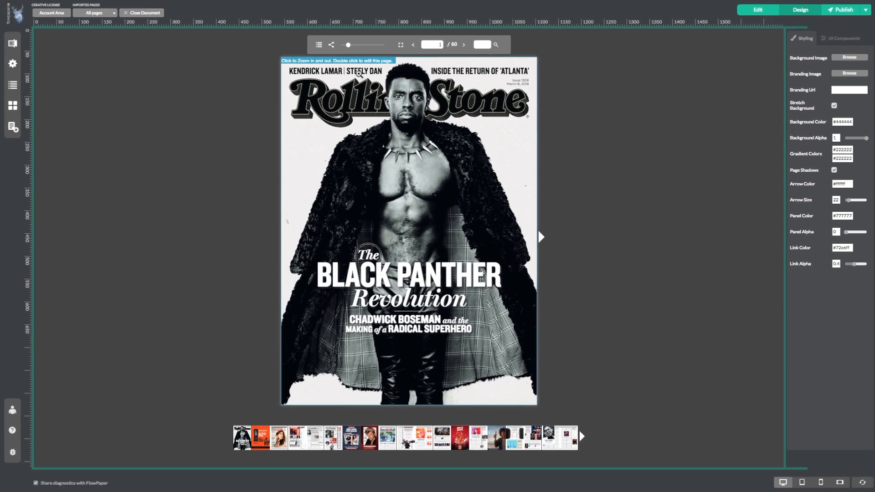
Step: Use the imported table of contents to jump to Rolling Stone Reports and Rock & Roll, then flip to the pages 10–11 spread
click(318, 45)
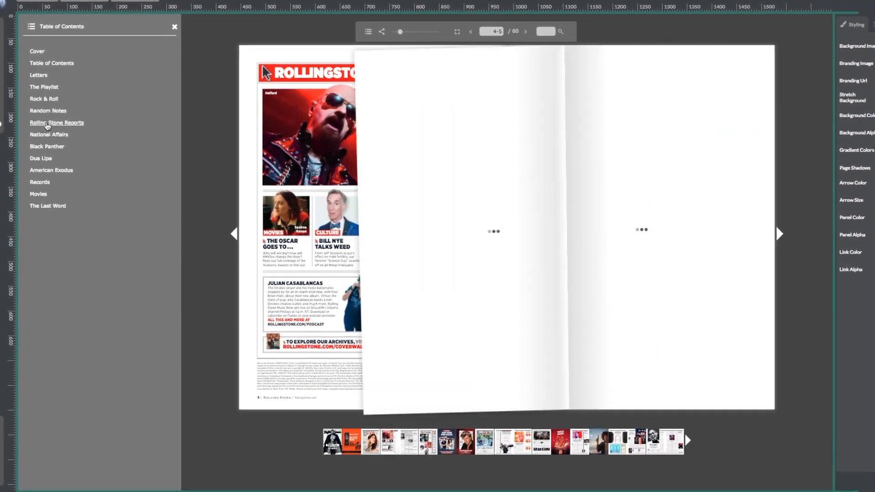
click(57, 122)
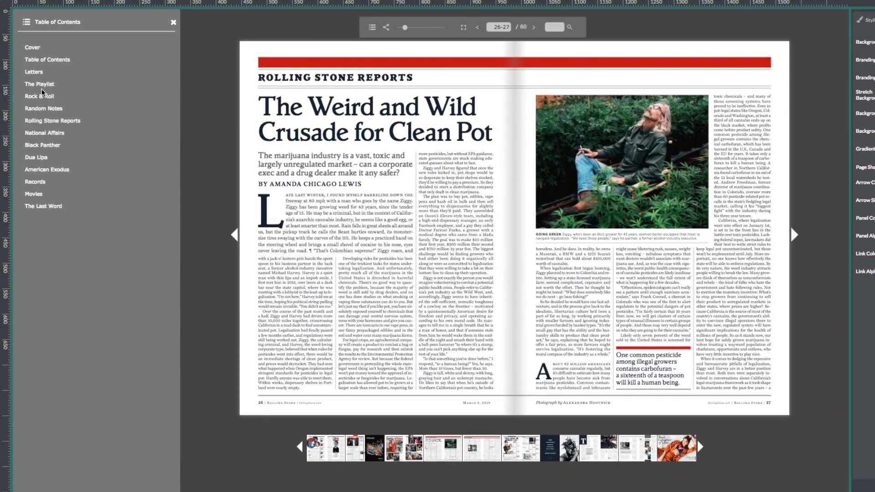
click(40, 83)
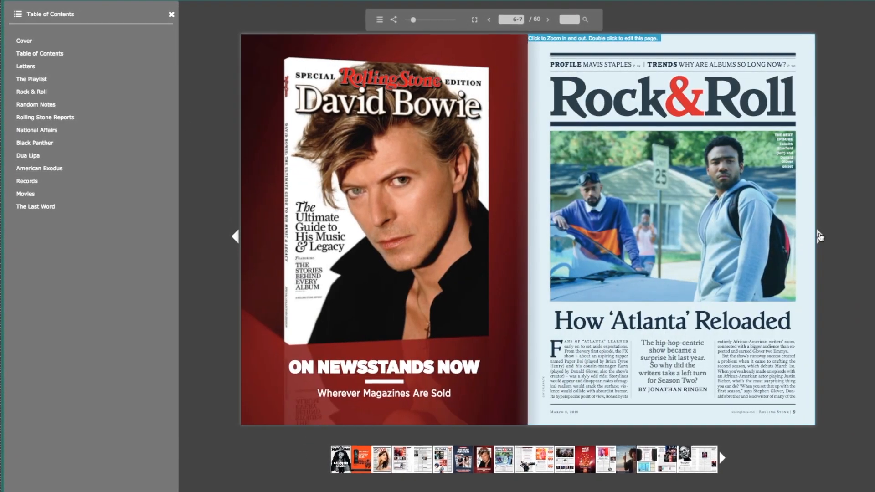
click(547, 19)
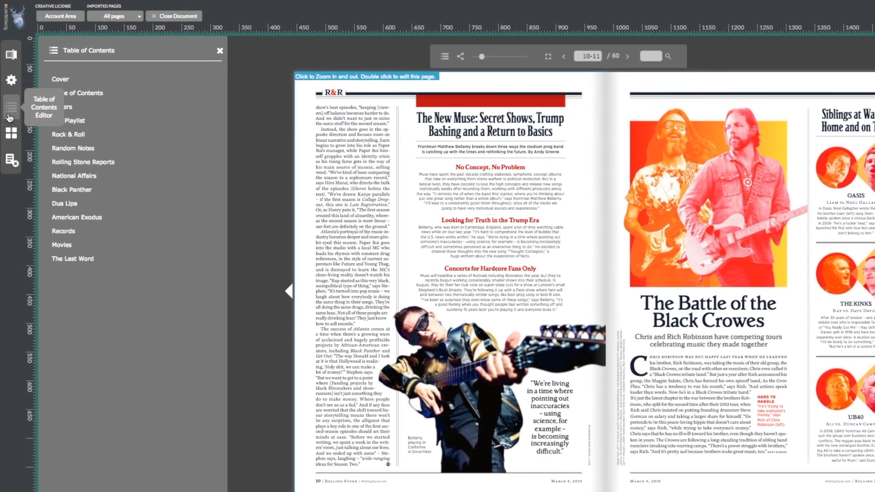
Step: Show the table of contents editor listing all 14 imported entries from Cover to The Last Word
click(11, 106)
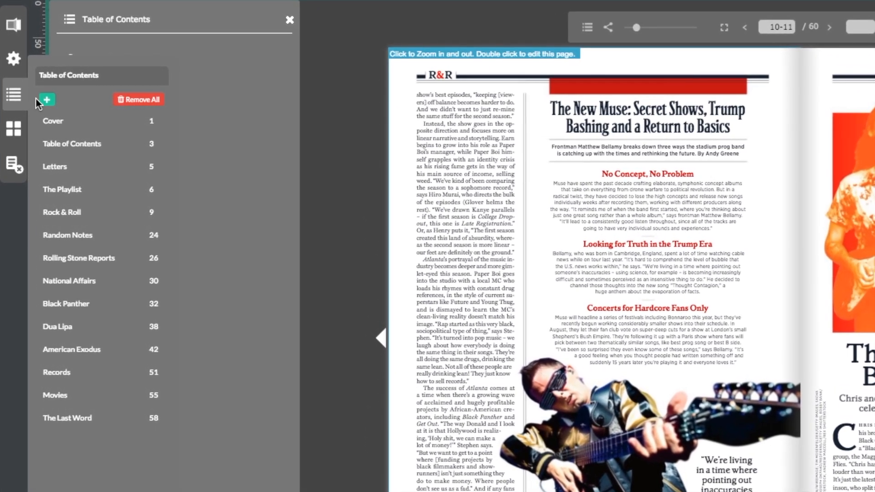
Step: Add a table of contents entry 'The Battle of the Black Crowes' pointing to page 11 after Rock & Roll
click(45, 100)
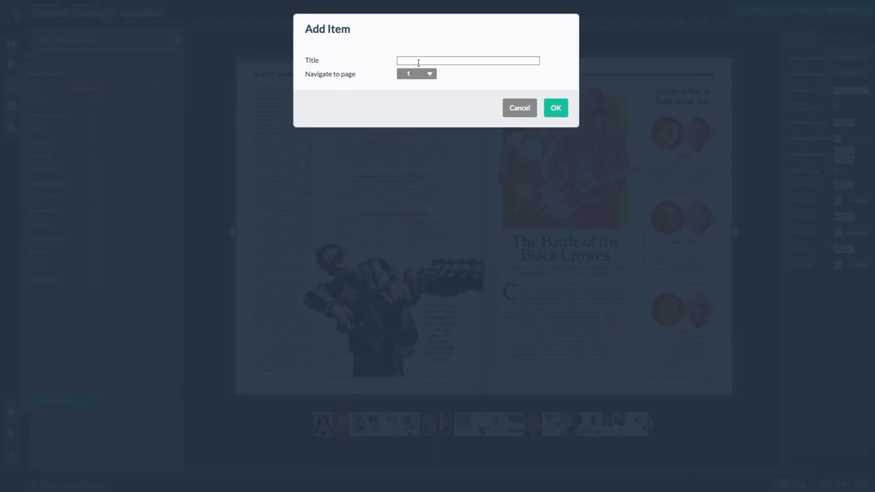
text(The Battle of the Black Crowes)
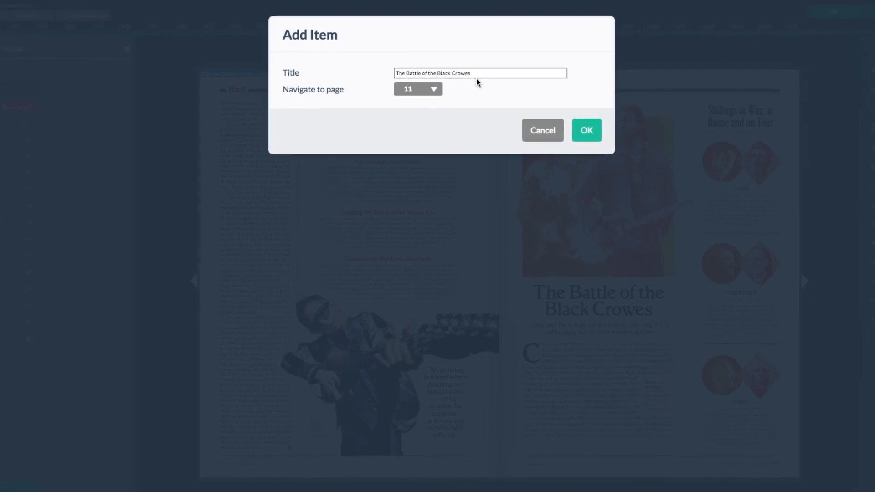
click(585, 130)
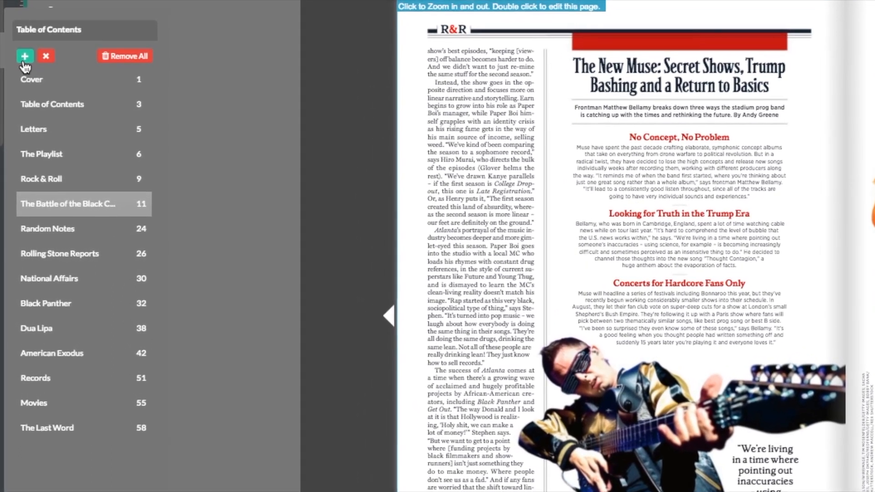
Step: Add a 'Siblings at War' sub-entry for page 11 nested under The Battle of the Black Crowes
click(25, 55)
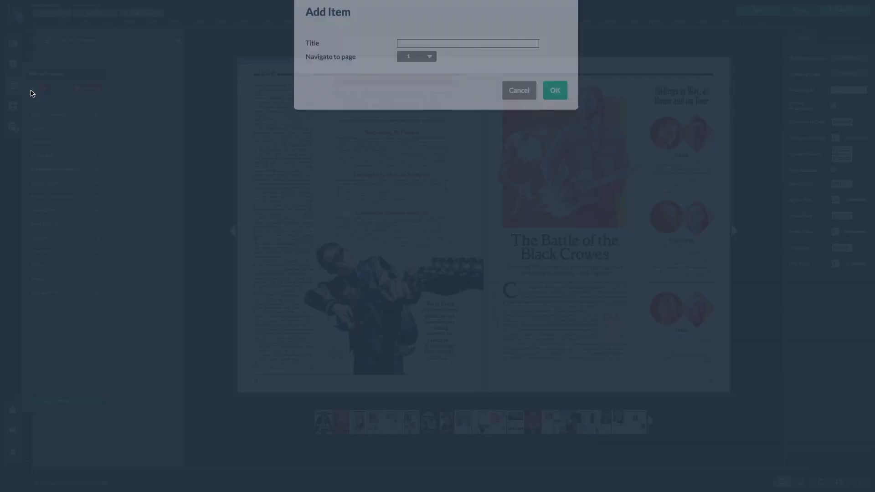
text(Siblings at War, at Hom and on)
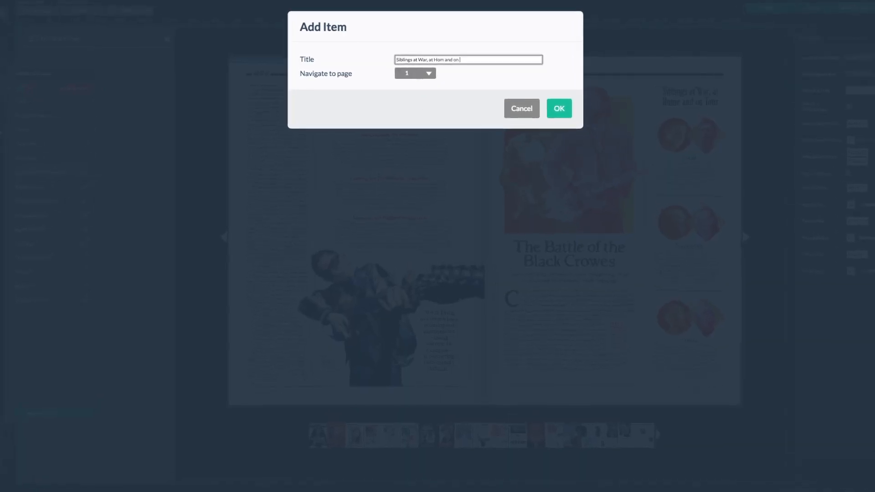
click(557, 108)
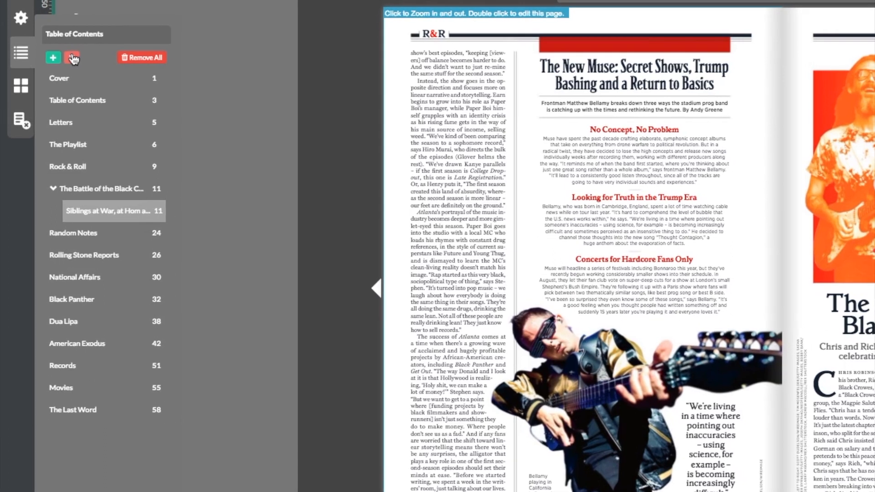
Step: Delete the Siblings at War sub-entry, leaving only The Battle of the Black Crowes at page 11
click(73, 57)
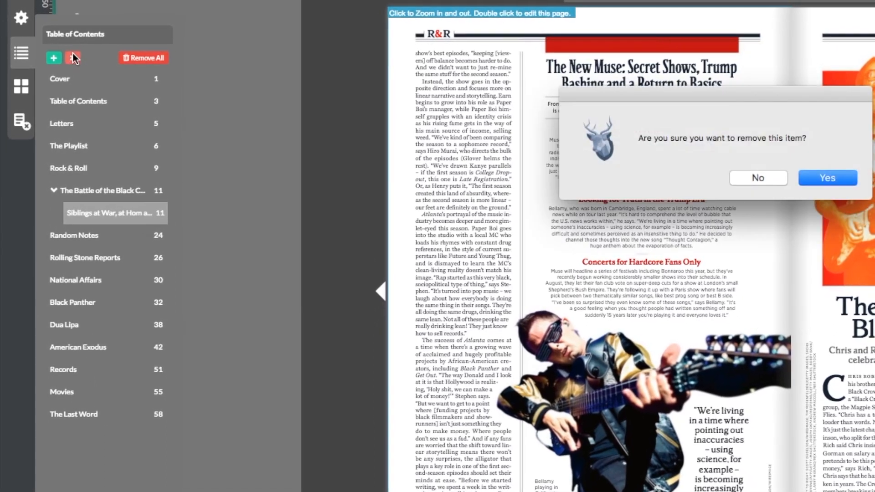
click(827, 177)
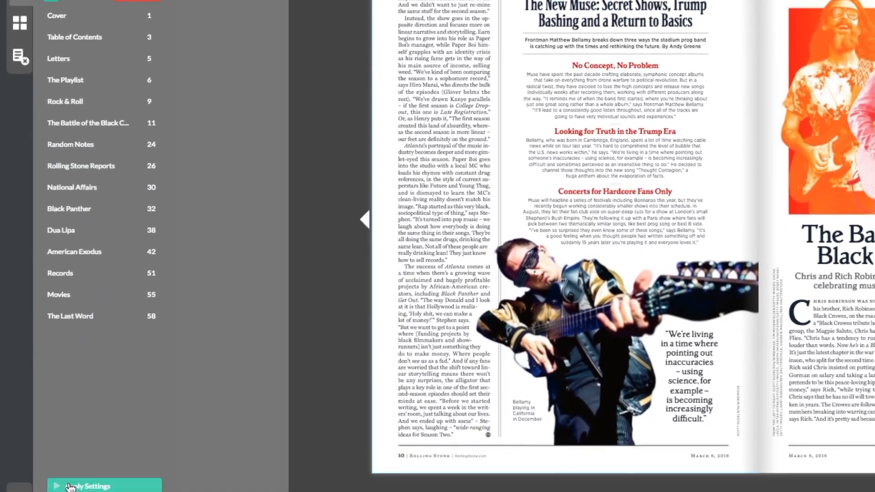
Step: Apply the table of contents changes and verify the new Black Crowes entry opens its spread in the preview
click(88, 485)
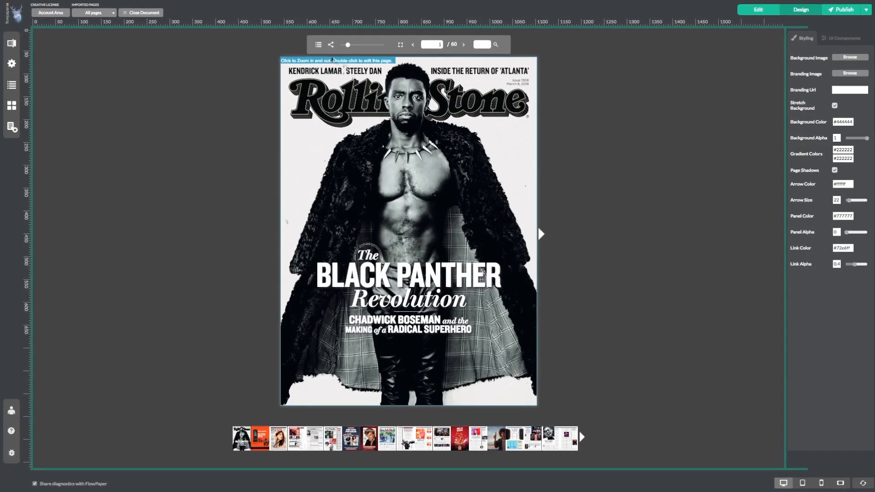
click(318, 44)
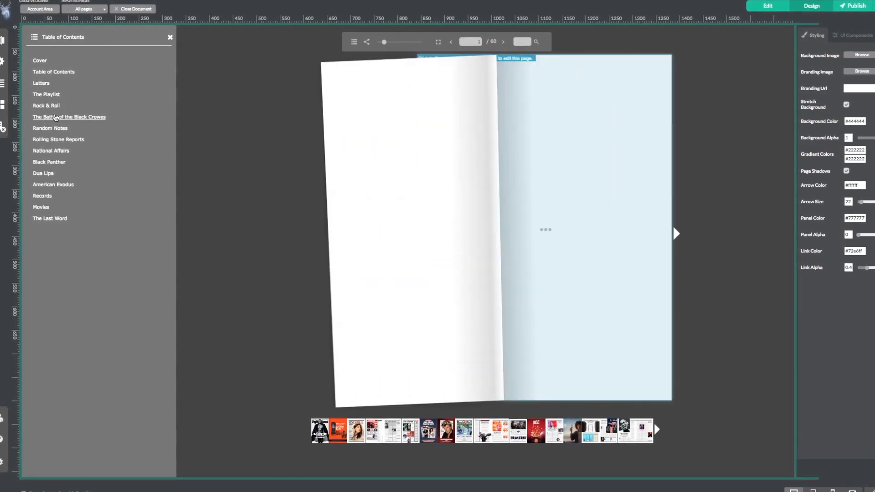
click(64, 117)
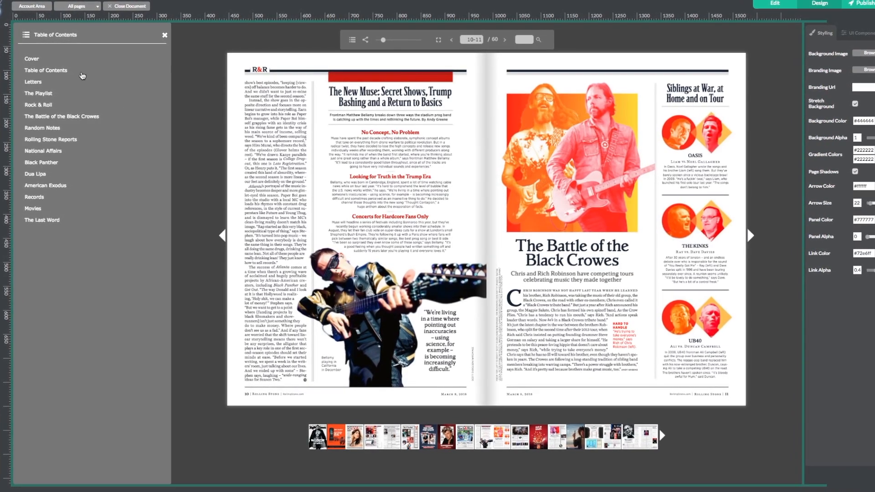
click(32, 58)
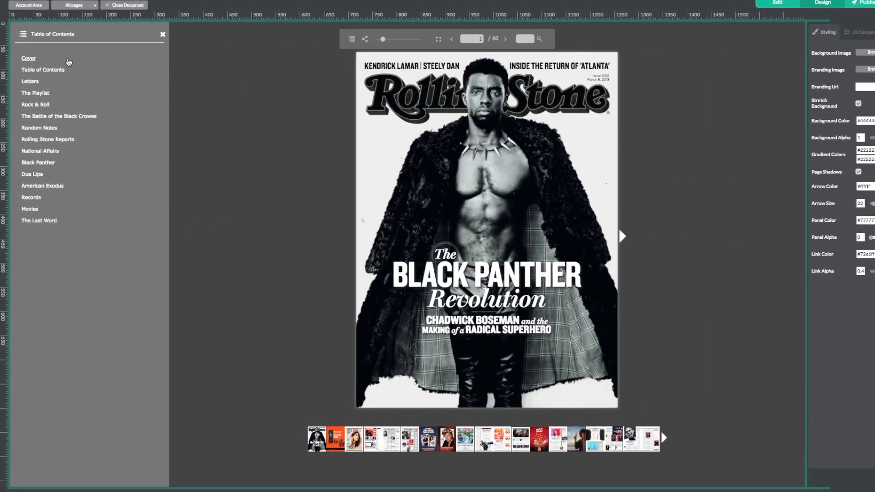
click(163, 33)
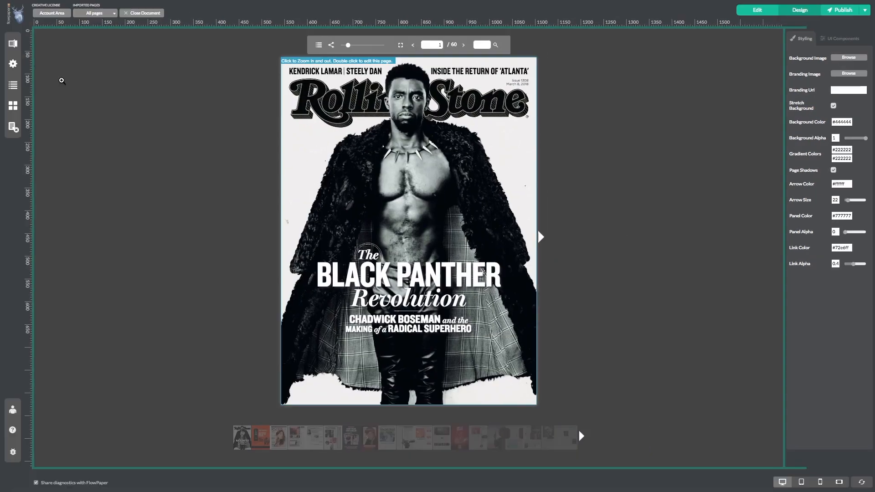
Step: Close the publication and return to the dashboard listing Magazine-with-TOC
click(144, 13)
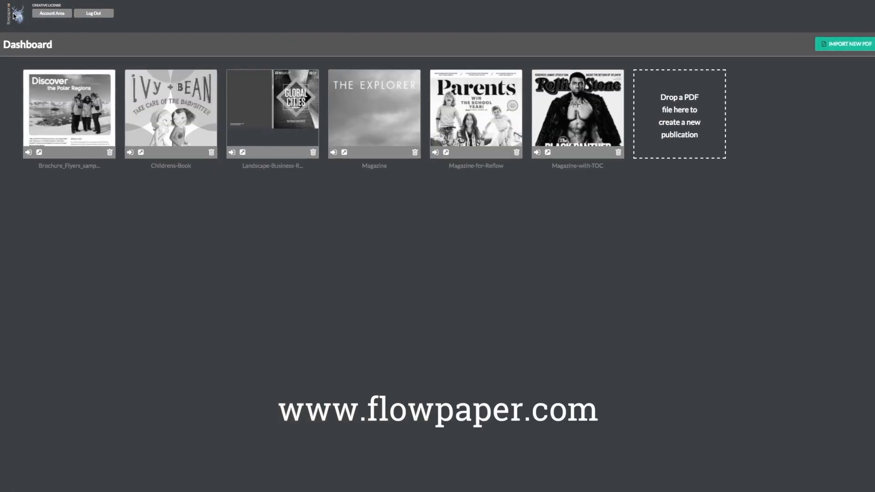